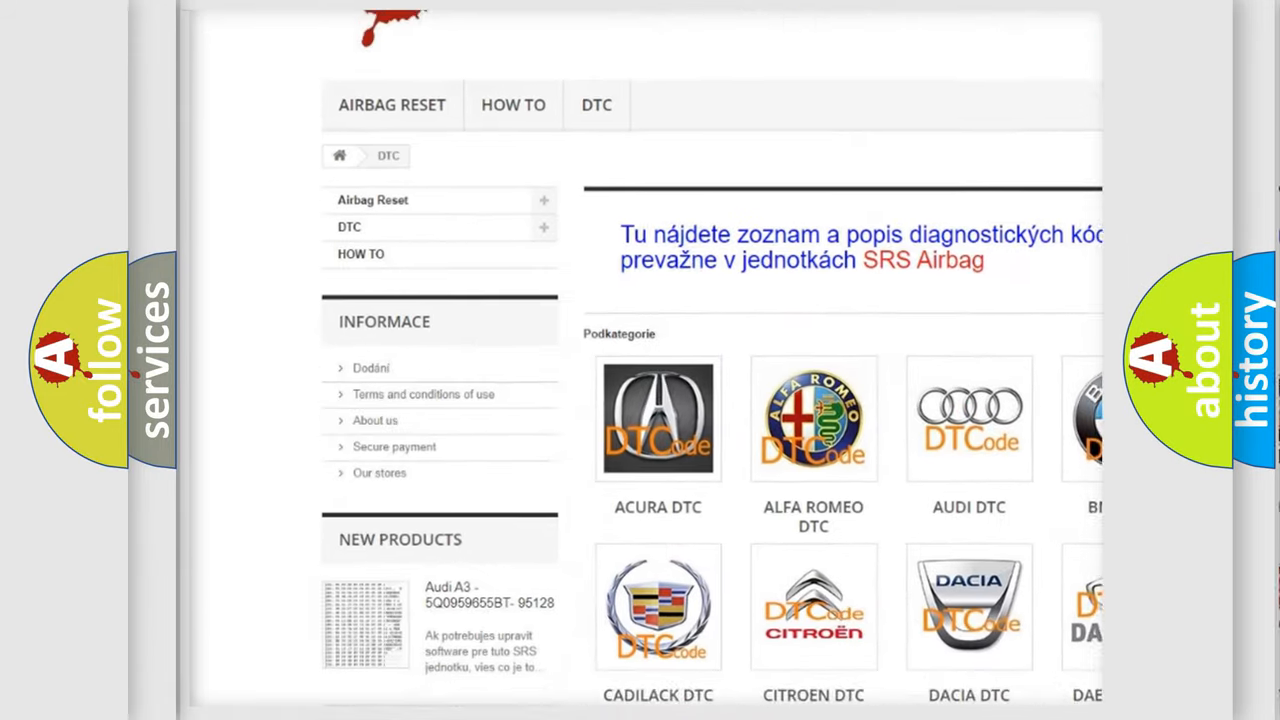
scroll(down, 3)
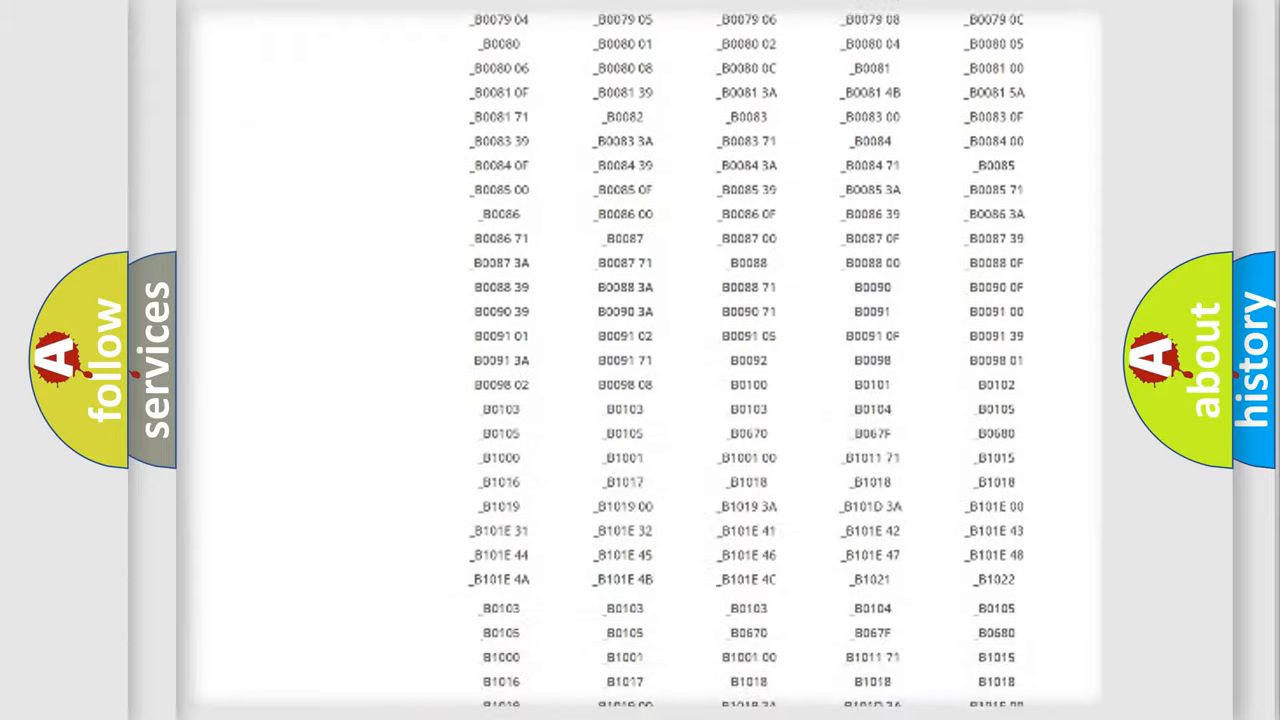
scroll(up, 3)
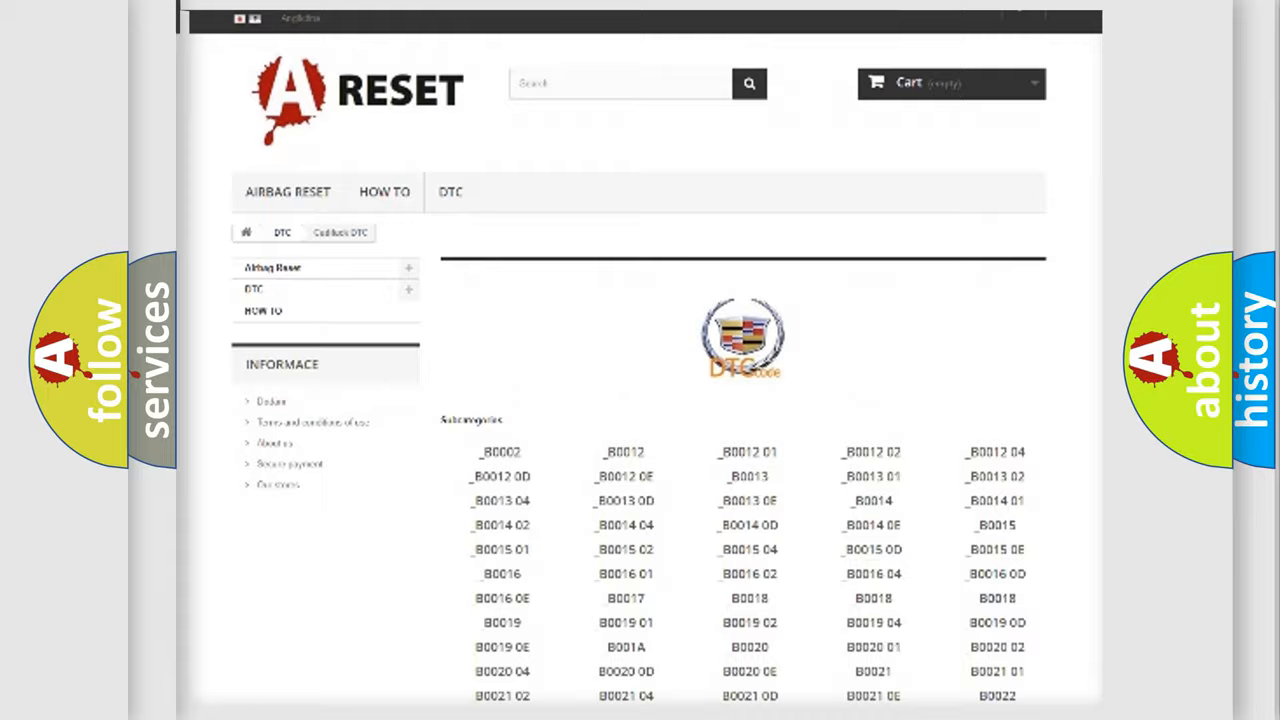